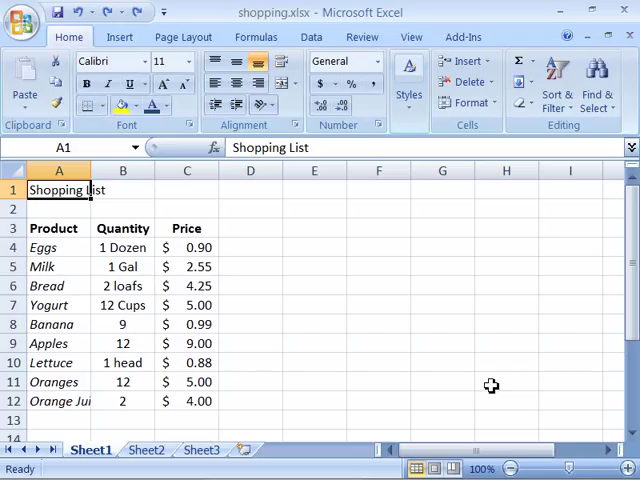
pyautogui.moveTo(510, 386)
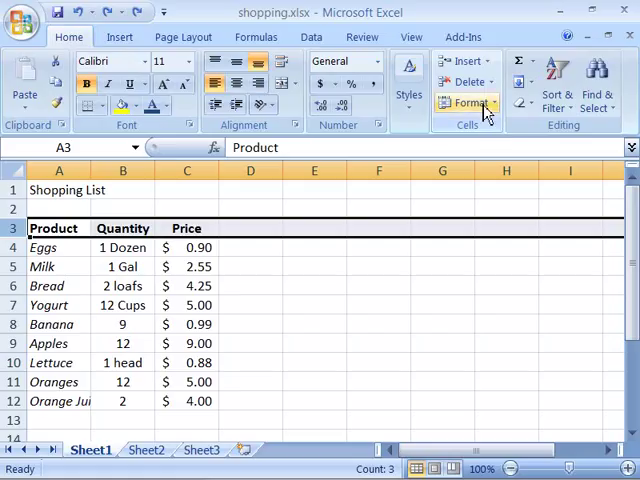
# Set header row 3 of the shopping list to a row height of 22
pyautogui.click(468, 104)
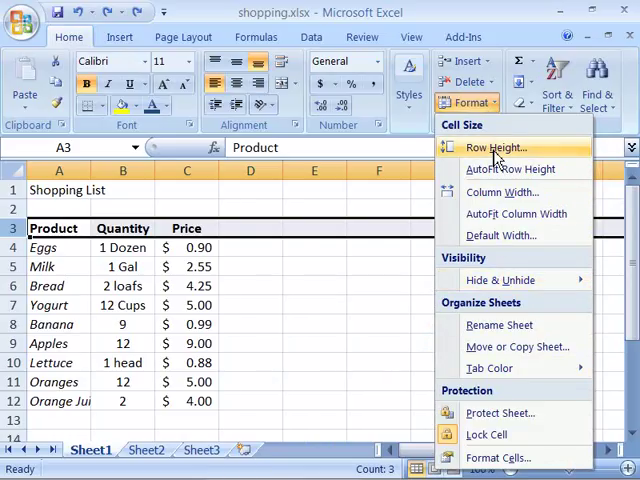
pyautogui.click(491, 148)
pyautogui.write('22')
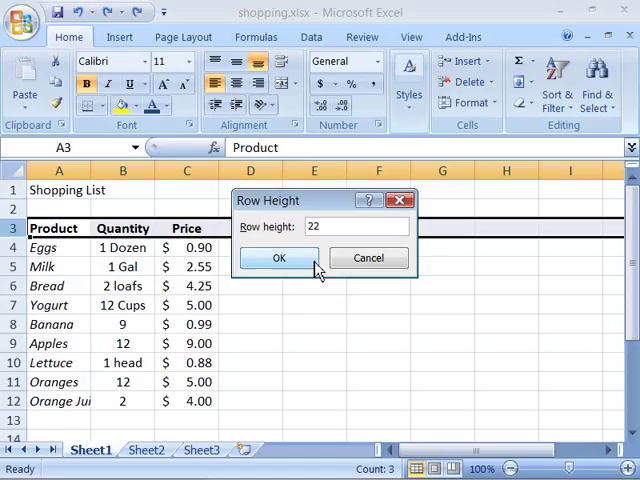
pyautogui.click(279, 258)
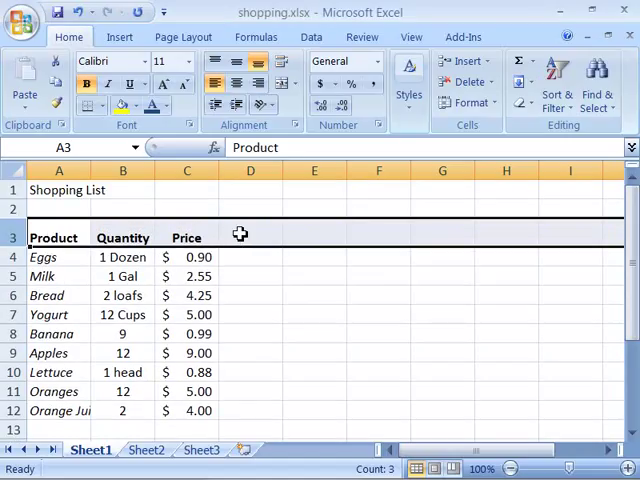
pyautogui.moveTo(266, 285)
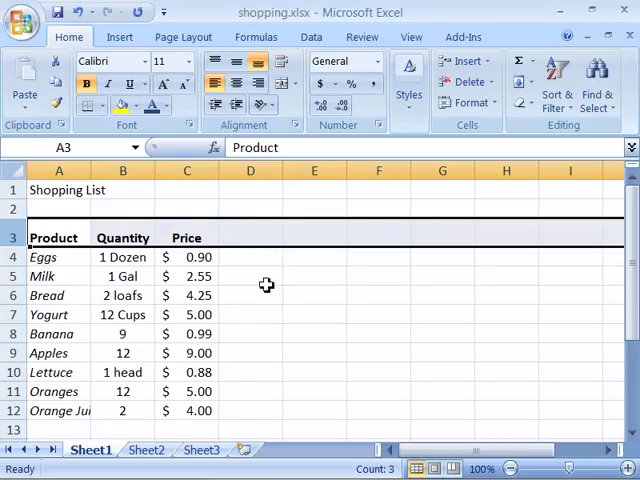
pyautogui.moveTo(282, 297)
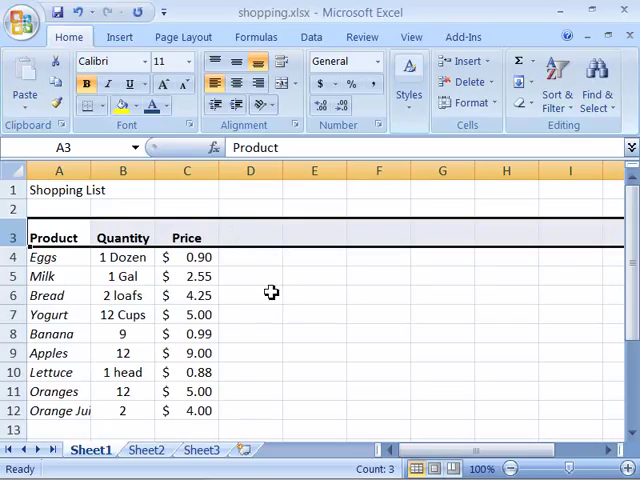
pyautogui.moveTo(247, 231)
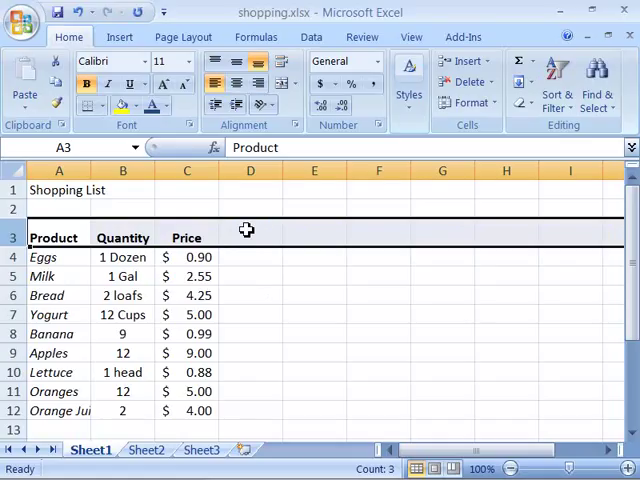
pyautogui.moveTo(258, 244)
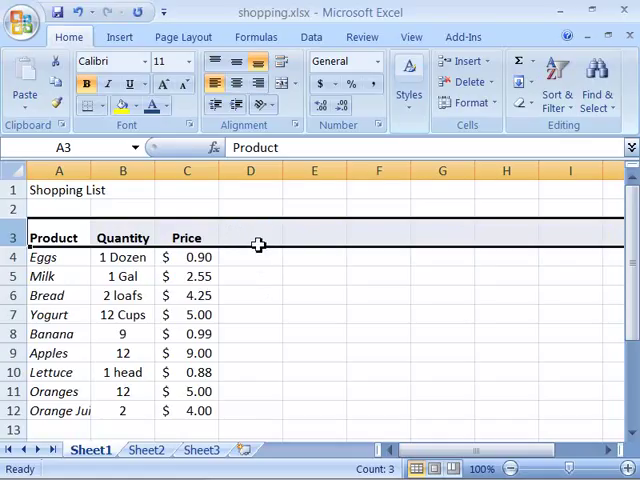
pyautogui.moveTo(466, 103)
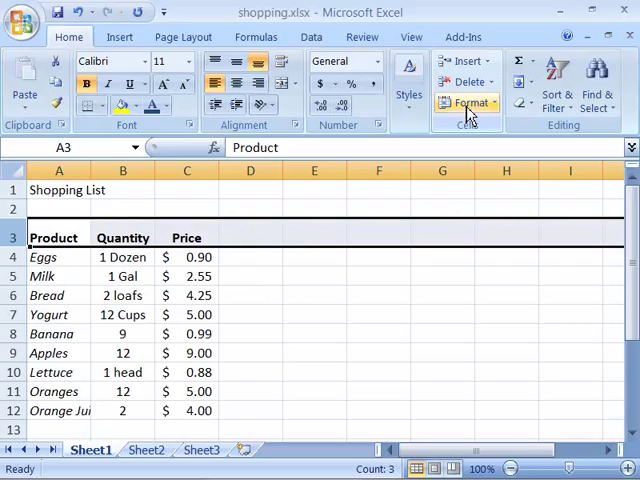
pyautogui.moveTo(469, 103)
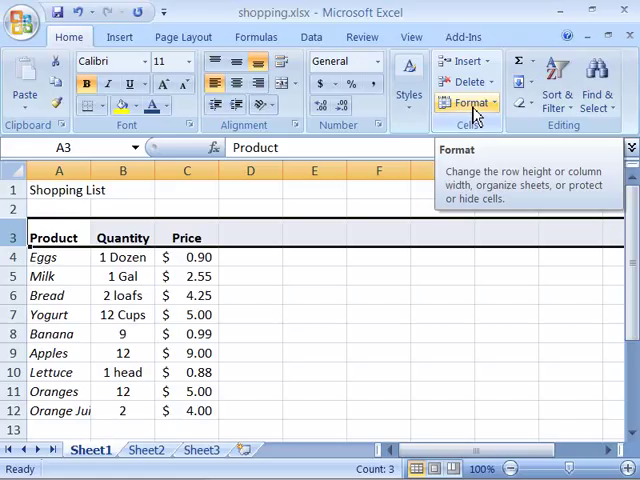
# AutoFit the header row's height so it just fits its contents
pyautogui.click(467, 102)
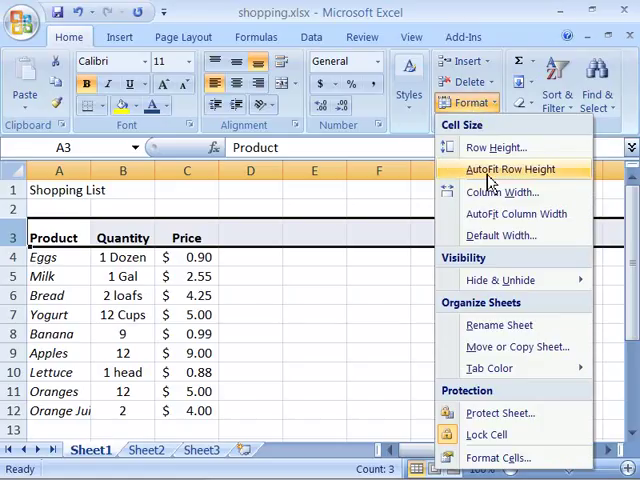
pyautogui.moveTo(535, 178)
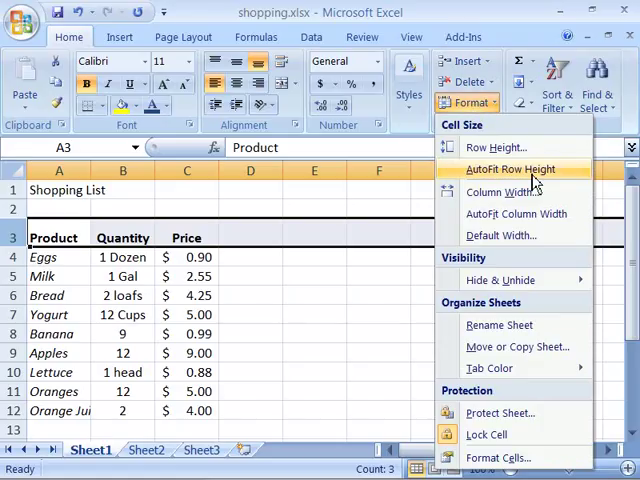
pyautogui.click(512, 169)
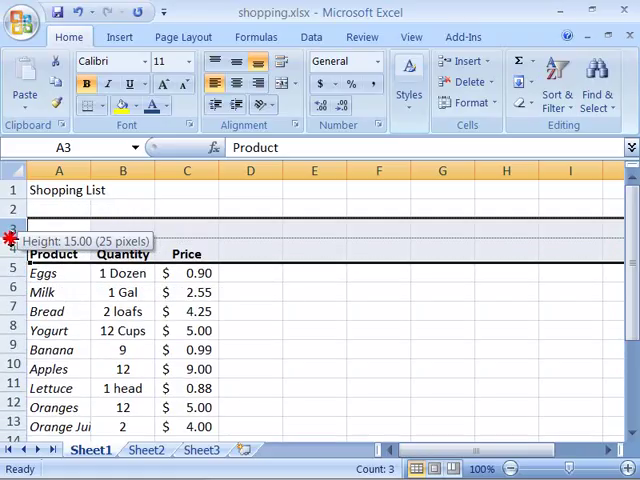
pyautogui.moveTo(12, 240); pyautogui.dragTo(12, 225)
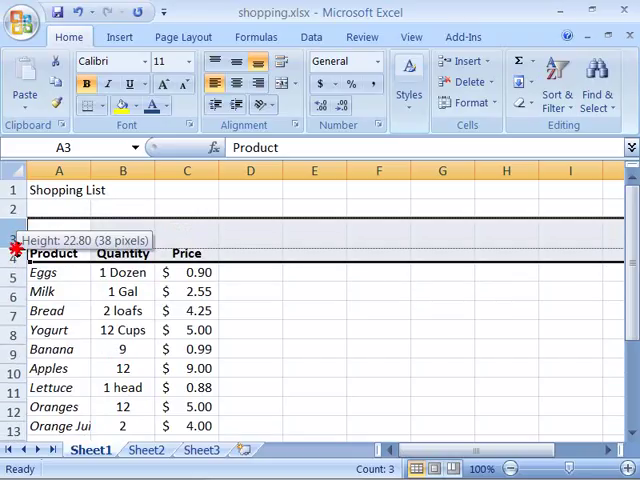
pyautogui.moveTo(15, 247); pyautogui.dragTo(15, 242)
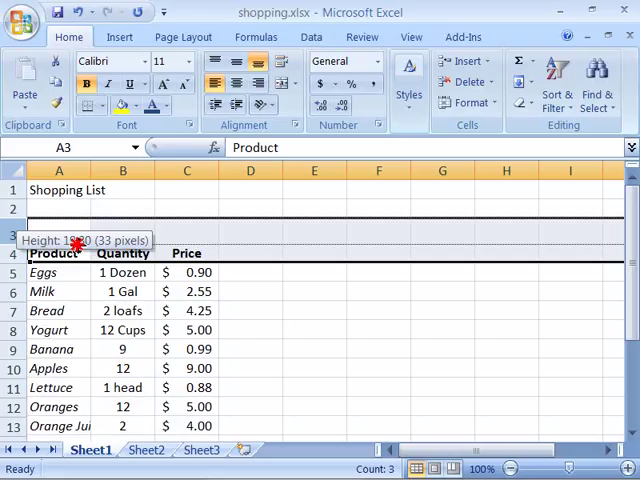
pyautogui.moveTo(14, 247); pyautogui.dragTo(14, 234)
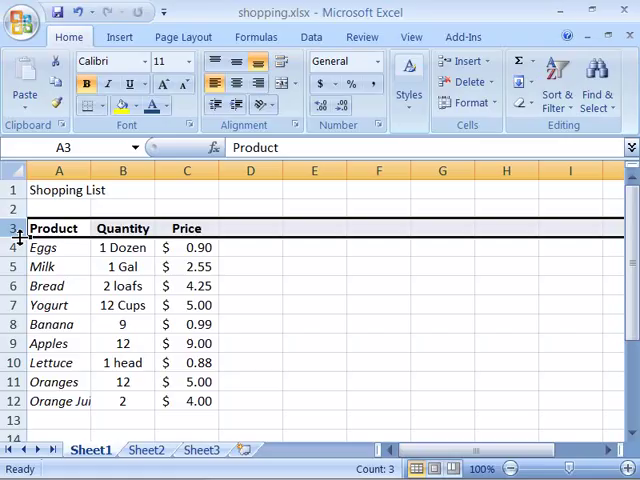
pyautogui.moveTo(283, 278)
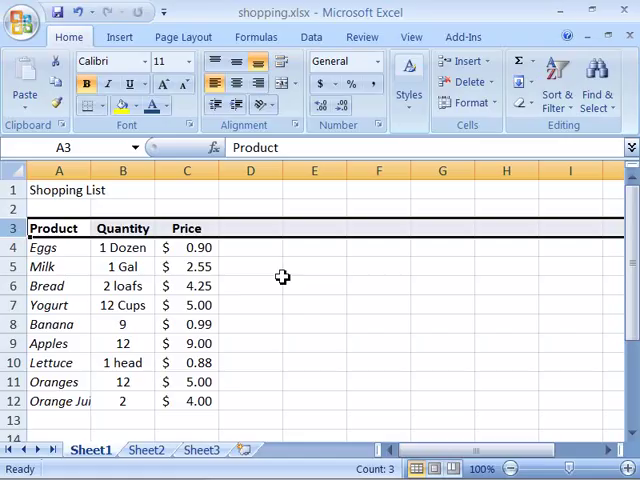
# Select product rows 4–12, Eggs through Orange Juice, and set their height to 16
pyautogui.click(11, 247)
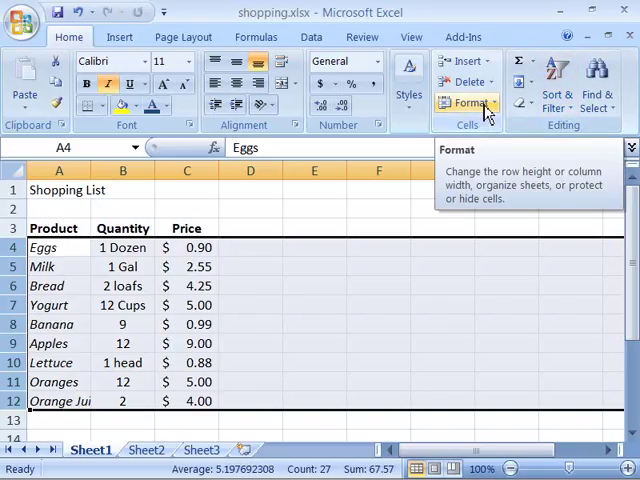
pyautogui.click(497, 147)
pyautogui.write('1')
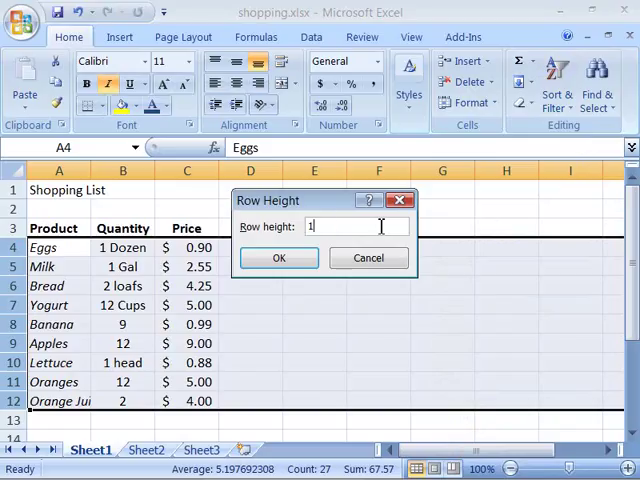
pyautogui.write('6')
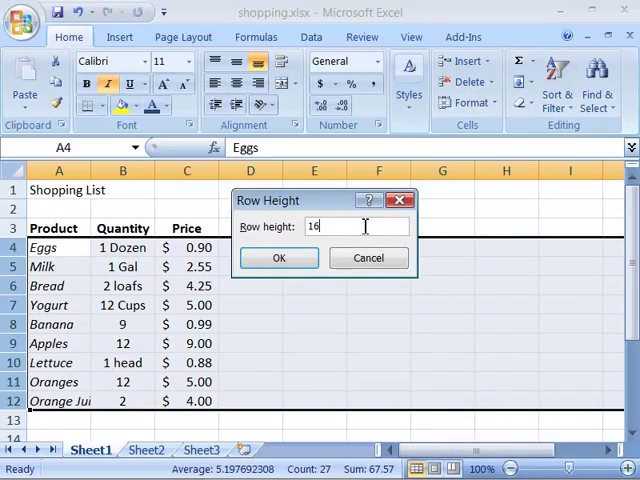
pyautogui.click(278, 257)
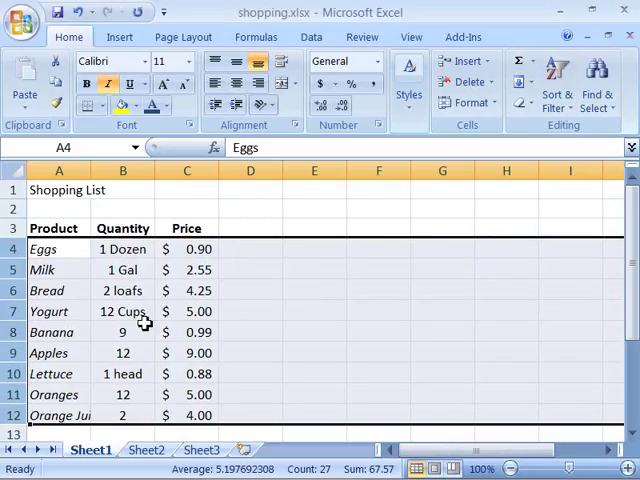
pyautogui.moveTo(318, 331)
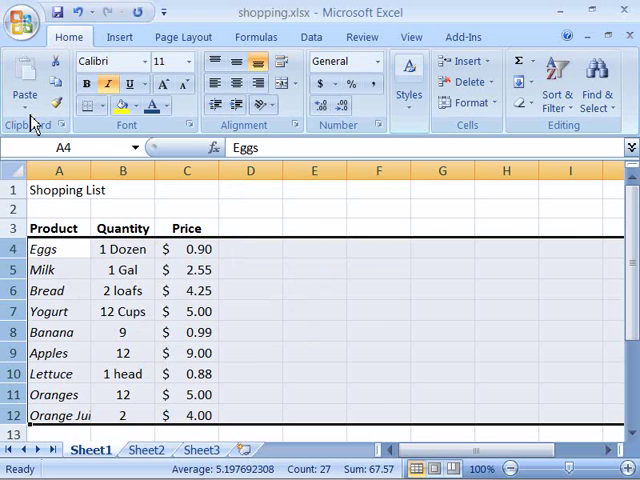
# Open 0506start.xlsx from the Chapter05 folder through the Office Button
pyautogui.click(22, 13)
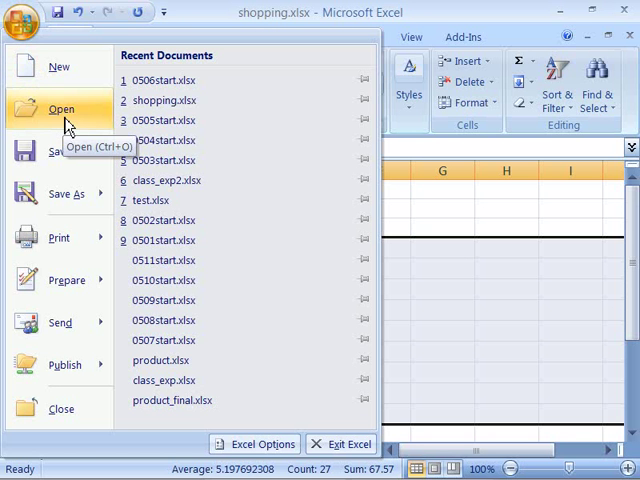
pyautogui.click(61, 108)
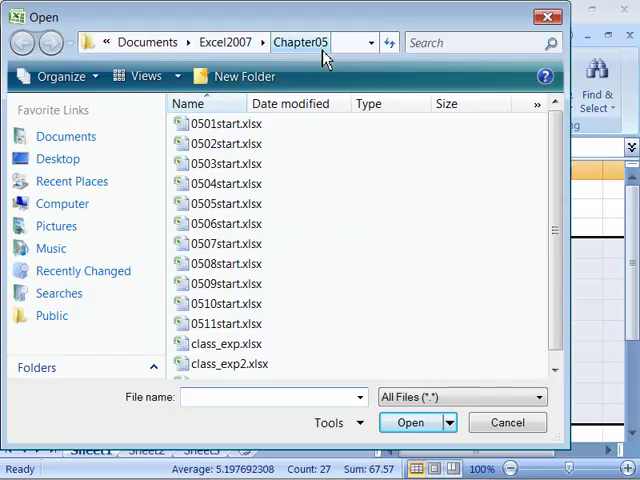
pyautogui.moveTo(213, 238)
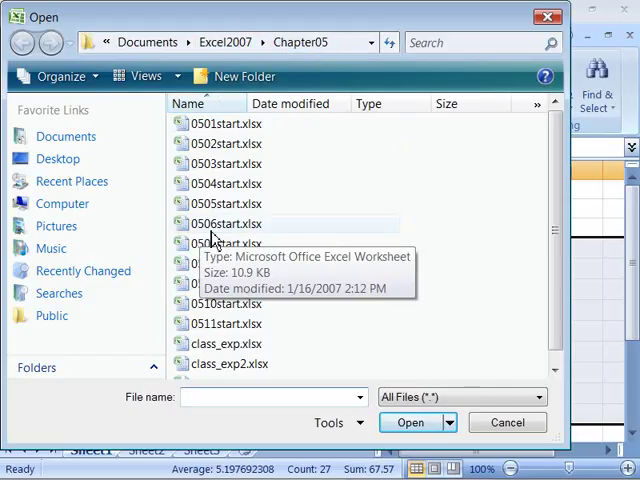
pyautogui.click(226, 223)
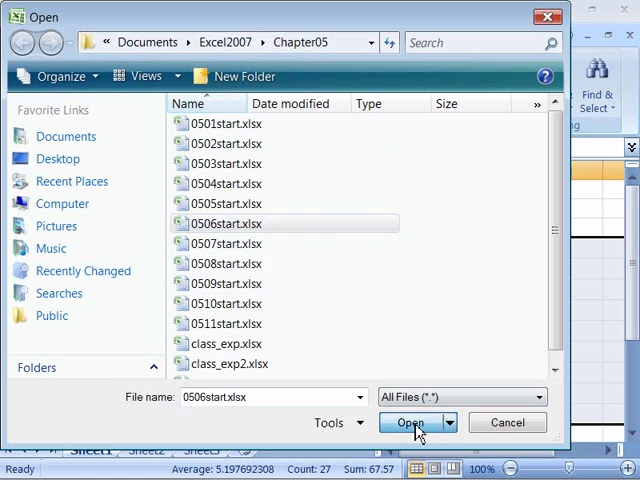
pyautogui.click(410, 422)
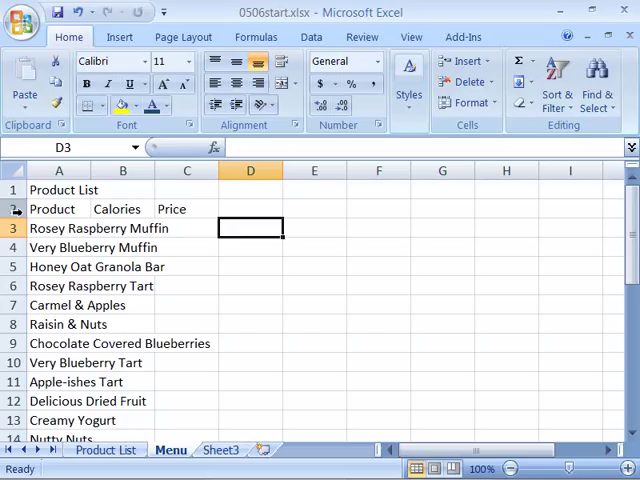
pyautogui.moveTo(197, 210)
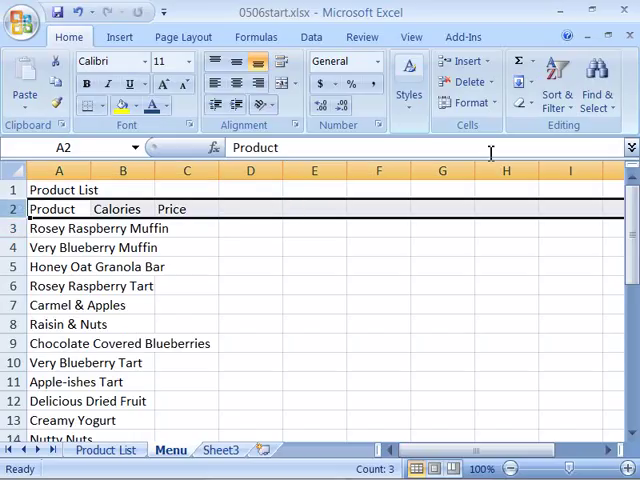
pyautogui.moveTo(469, 102)
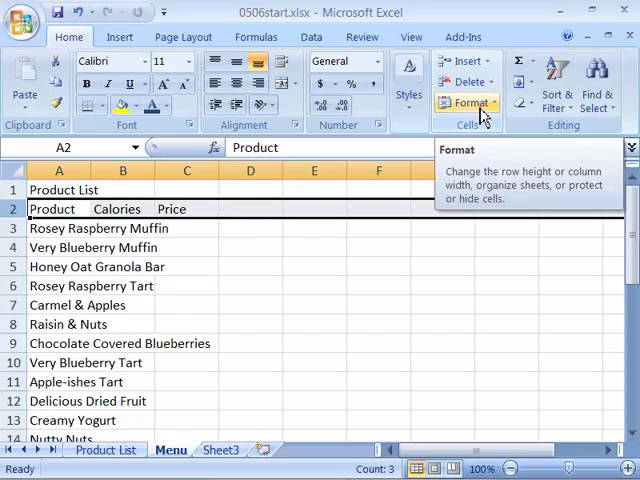
# Set the Menu sheet's Product/Calories/Price header row height to 20
pyautogui.click(468, 102)
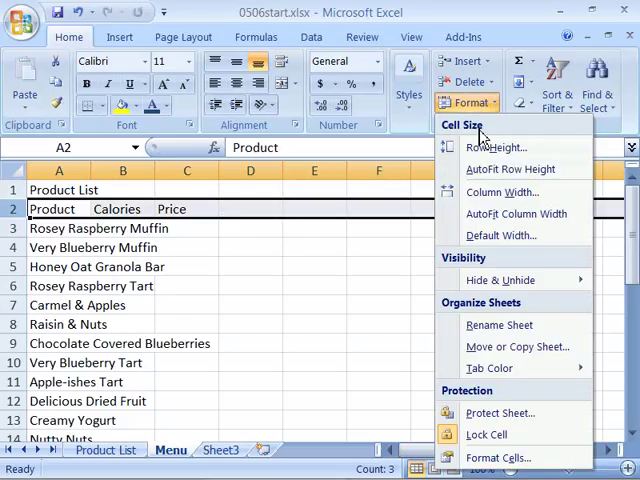
pyautogui.click(498, 147)
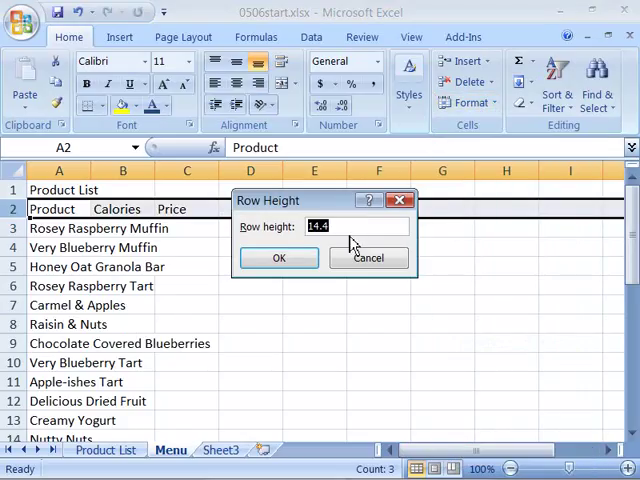
pyautogui.write('2')
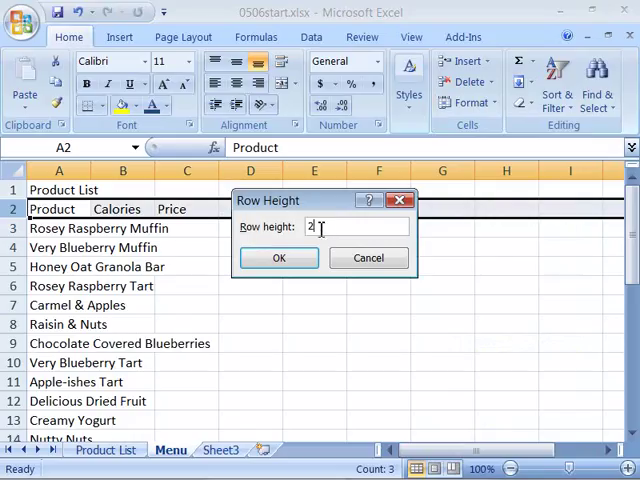
pyautogui.write('0')
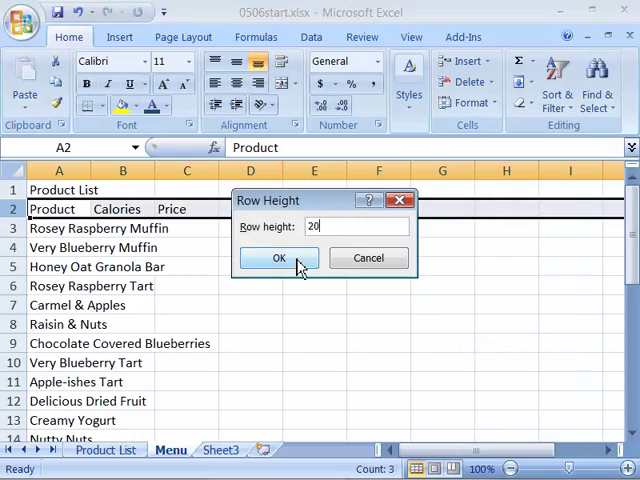
pyautogui.click(279, 258)
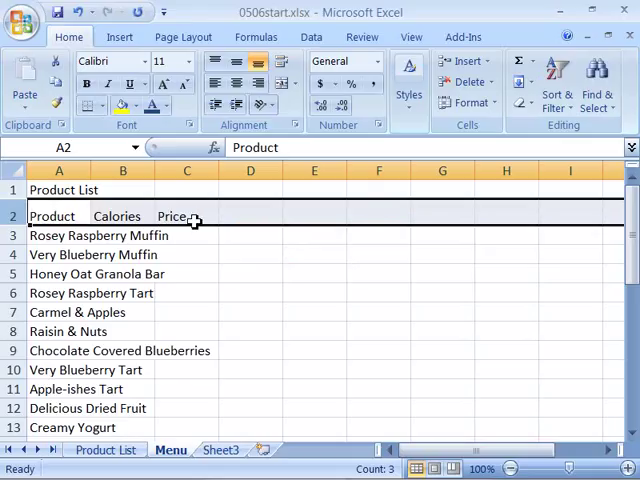
pyautogui.moveTo(66, 235)
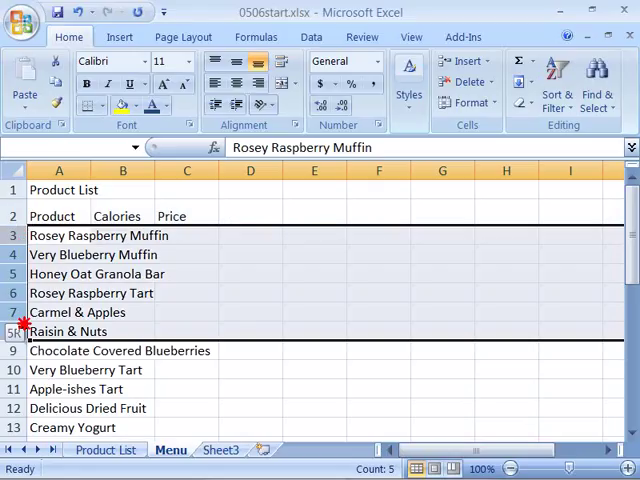
# Give the product rows from Rosey Raspberry Muffin downward a taller row height, then deselect them
pyautogui.scroll(-3)
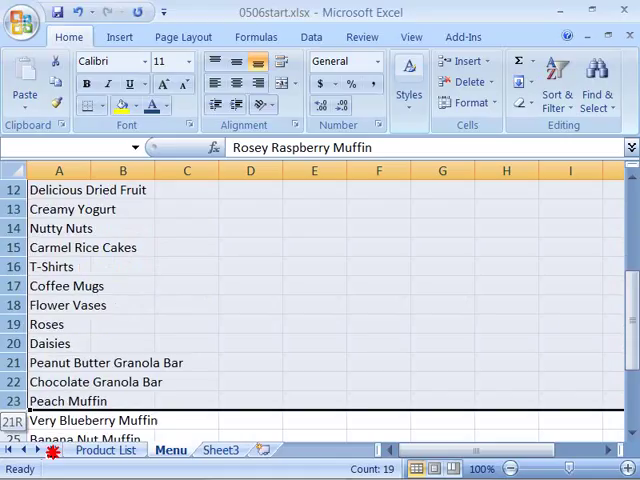
pyautogui.scroll(-3)
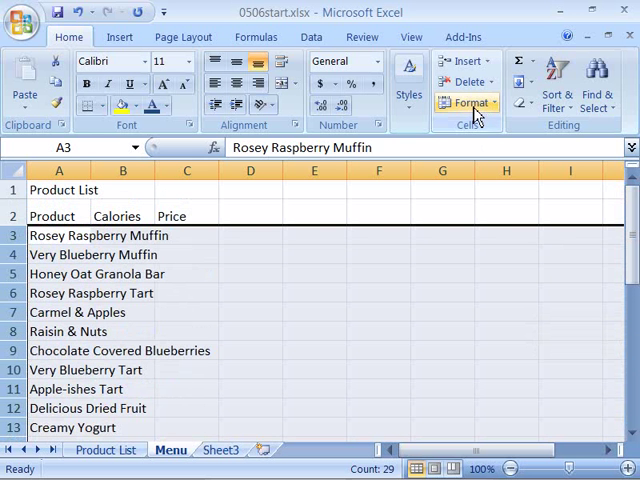
pyautogui.moveTo(468, 102)
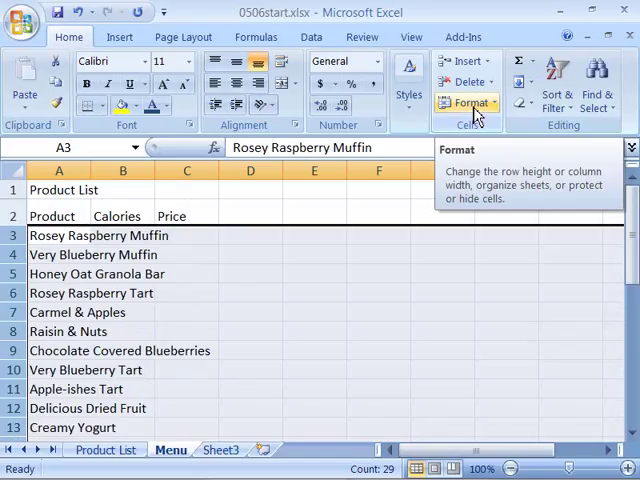
pyautogui.click(468, 102)
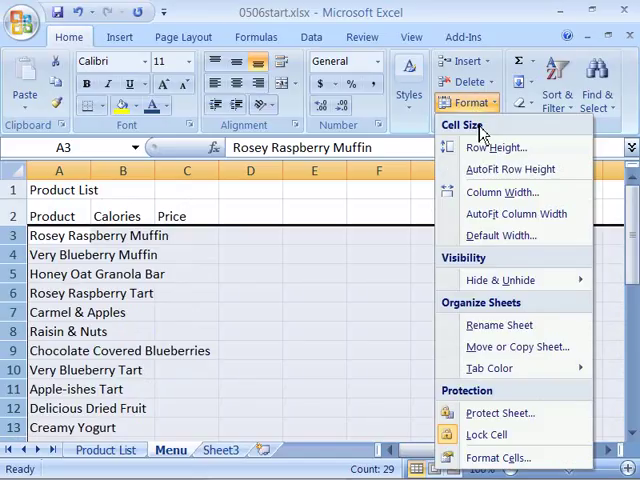
pyautogui.click(498, 147)
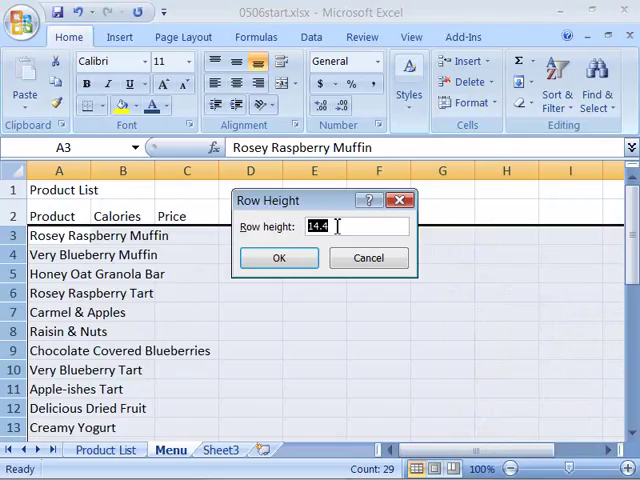
pyautogui.write('1')
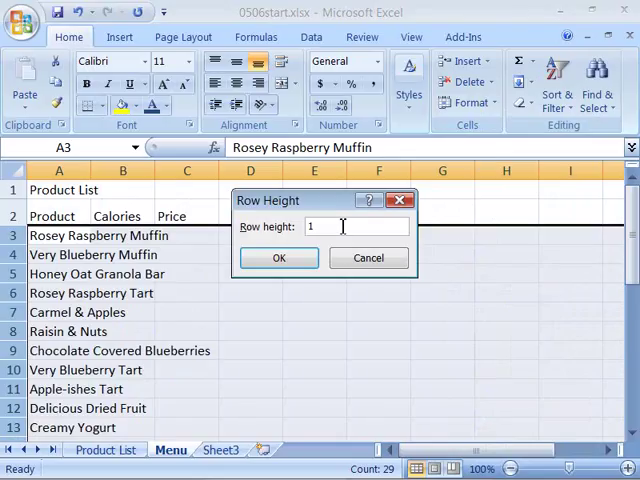
pyautogui.click(279, 258)
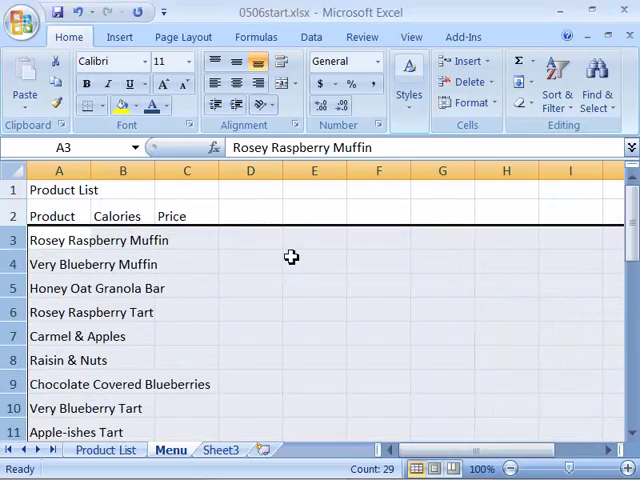
pyautogui.click(123, 263)
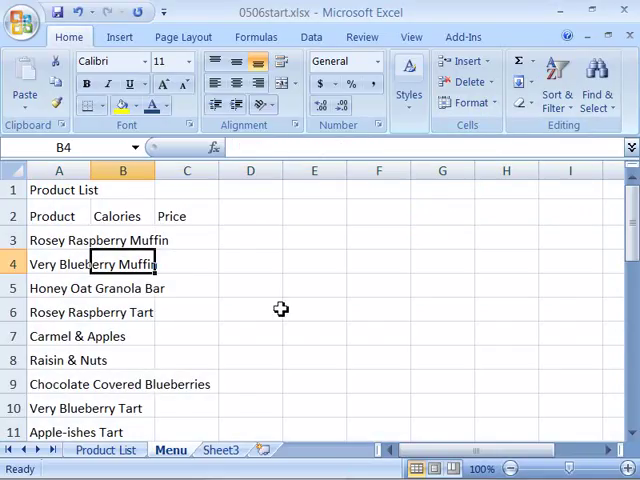
pyautogui.moveTo(195, 160)
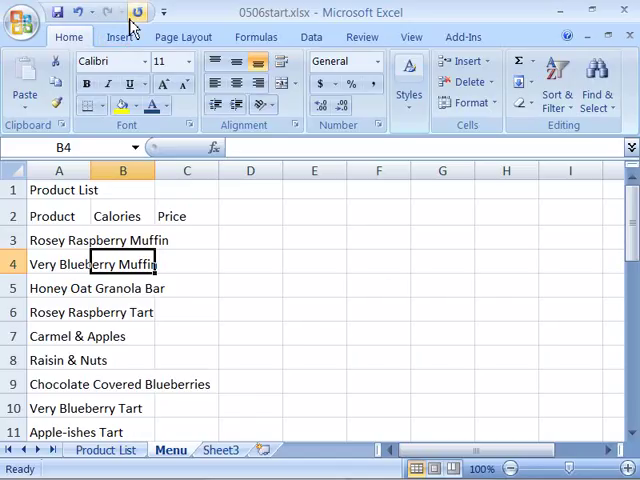
pyautogui.moveTo(327, 291)
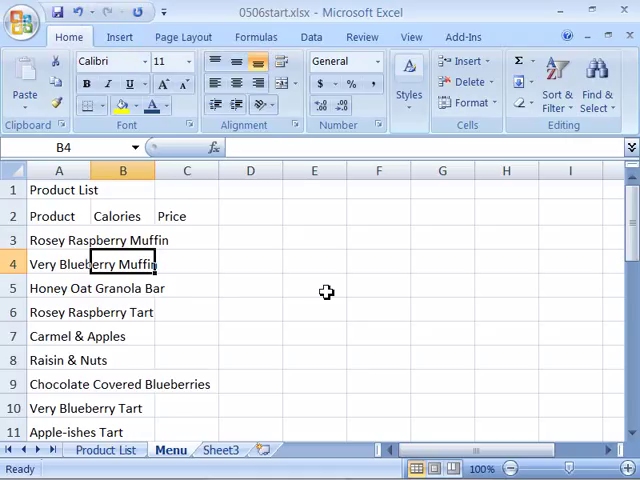
pyautogui.moveTo(313, 288)
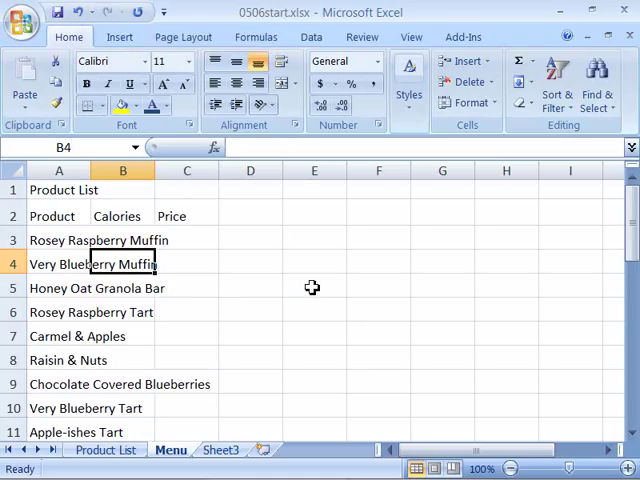